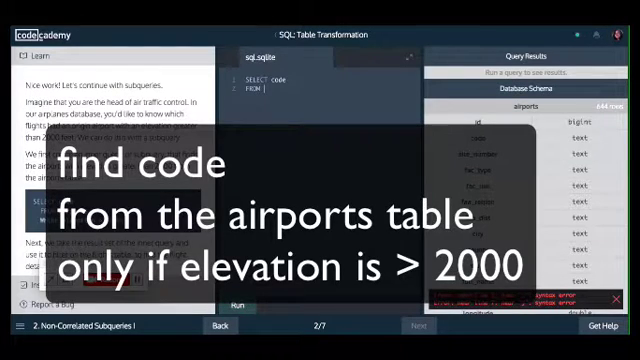
Write SELECT code FROM airports WHERE elevation < 2000; in the SQL editor.
{"action": "type", "text": "airports"}
{"action": "type", "text": "SE"}
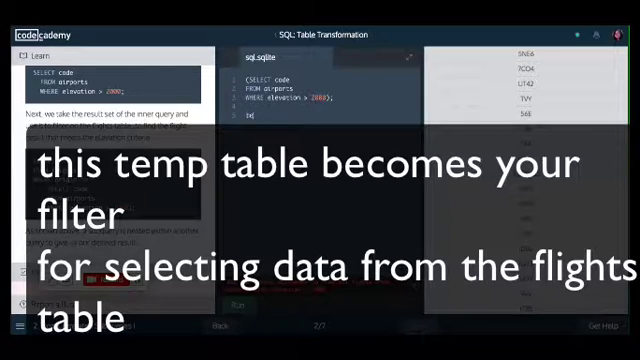
Wrap the airport query in SELECT * FROM flights WHERE origin IN ( ... ).
{"action": "type", "text": "temp table"}
{"action": "type", "text": "SELECT * FROM"}
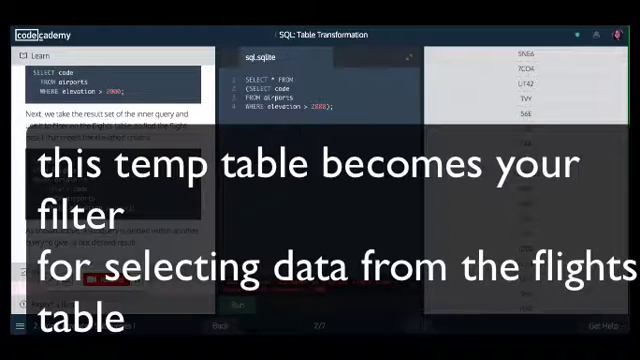
{"action": "type", "text": "flights"}
{"action": "type", "text": "WHERE"}
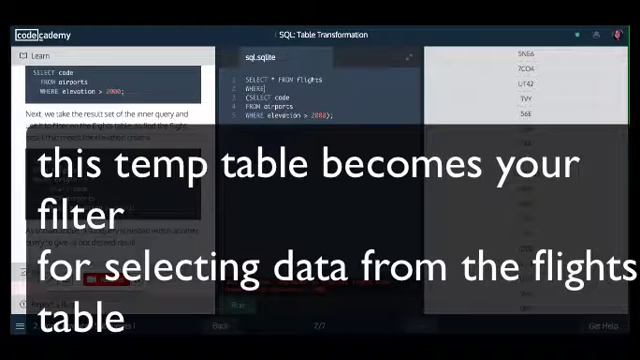
{"action": "type", "text": "origin in"}
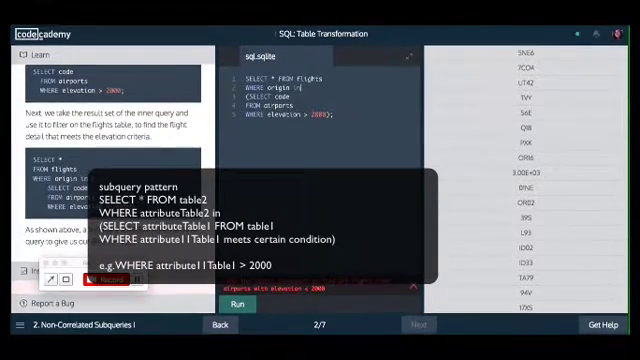
Run the nested query to list flights from airports below 2000 elevation.
{"action": "scroll", "scroll_direction": "down", "scroll_amount": 3}
{"action": "type", "text": "<"}
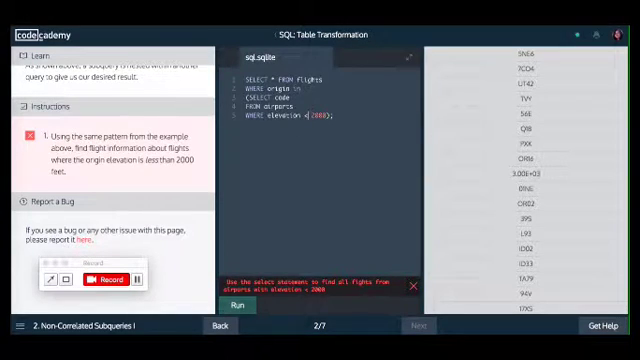
{"action": "left_click", "coordinate": [234, 308]}
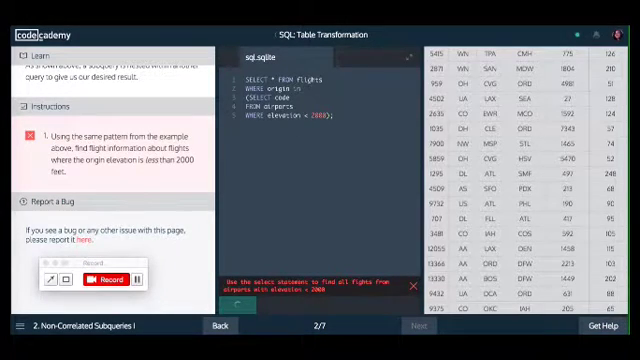